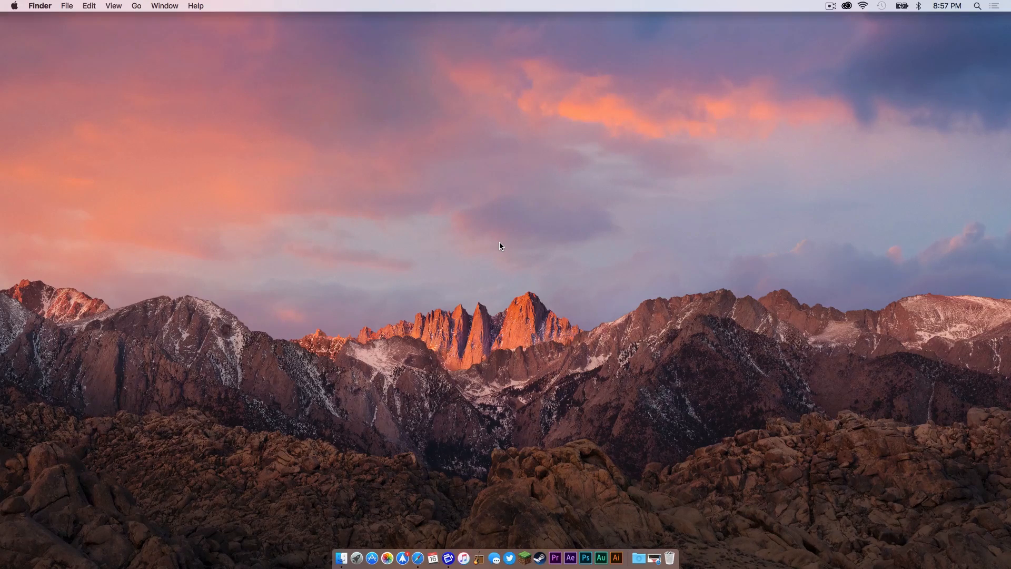
{"action": "mouse_move", "coordinate": [342, 559]}
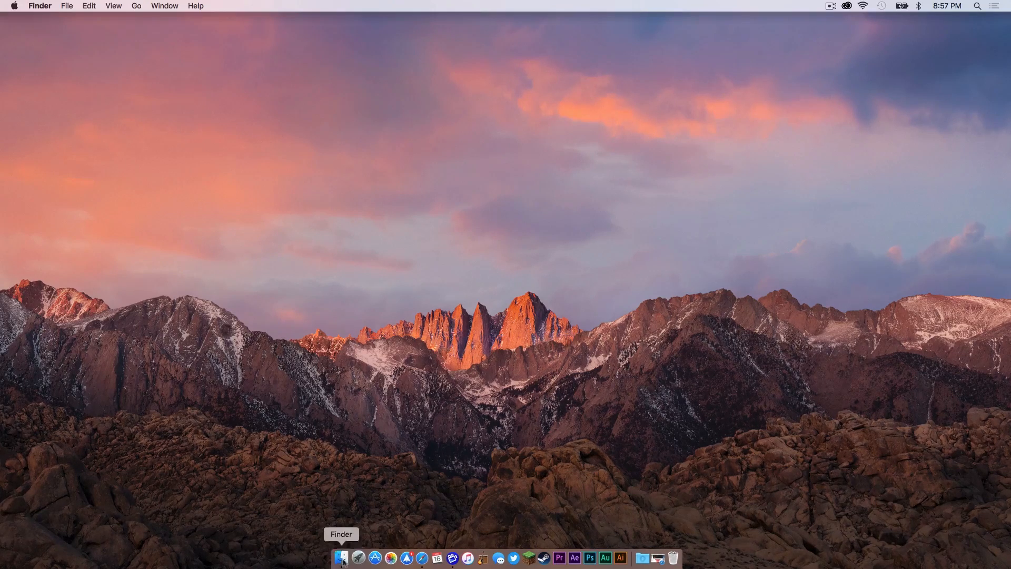
Step: Open a Finder window on the home folder
{"action": "left_click", "coordinate": [341, 555]}
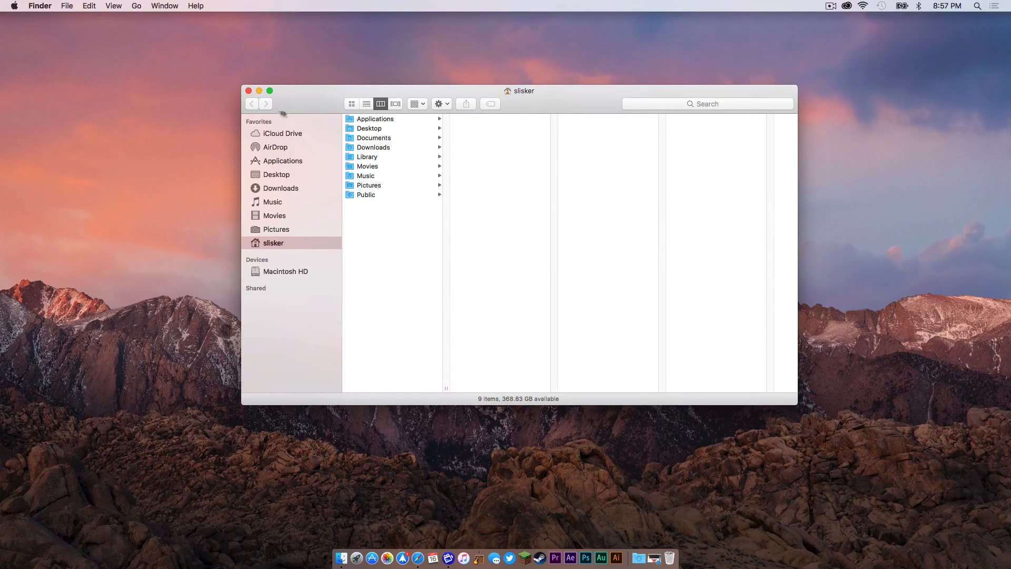
{"action": "left_click", "coordinate": [248, 90]}
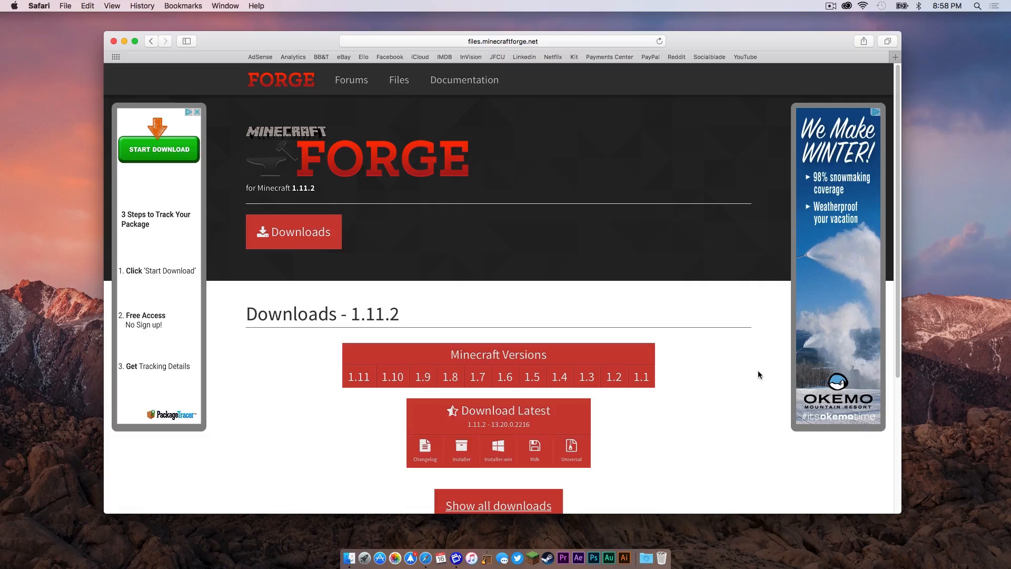
Step: Download the latest Forge 1.11.2 installer and dismiss the Flash Player notice
{"action": "scroll", "scroll_direction": "down", "scroll_amount": 3}
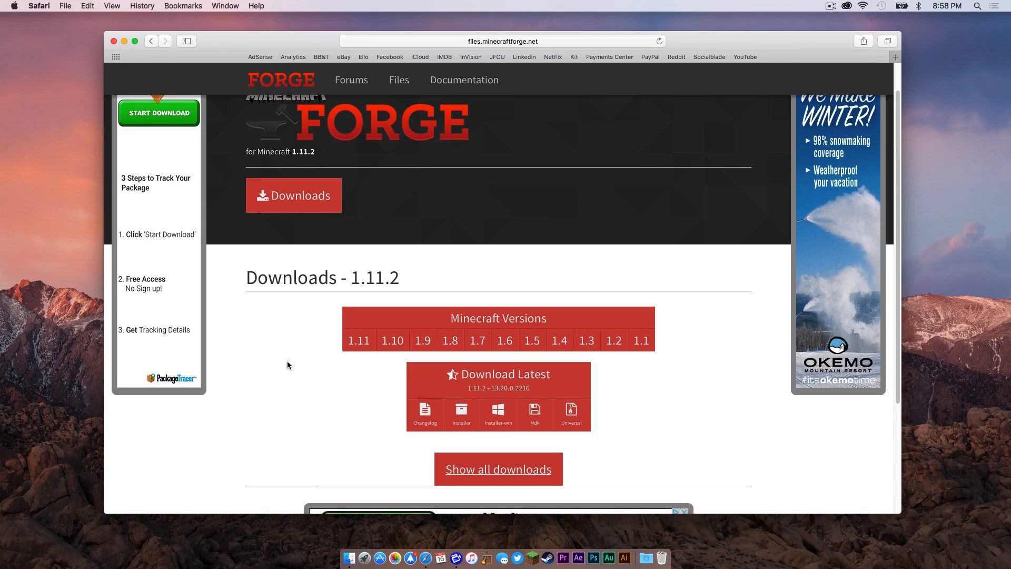
{"action": "mouse_move", "coordinate": [283, 397]}
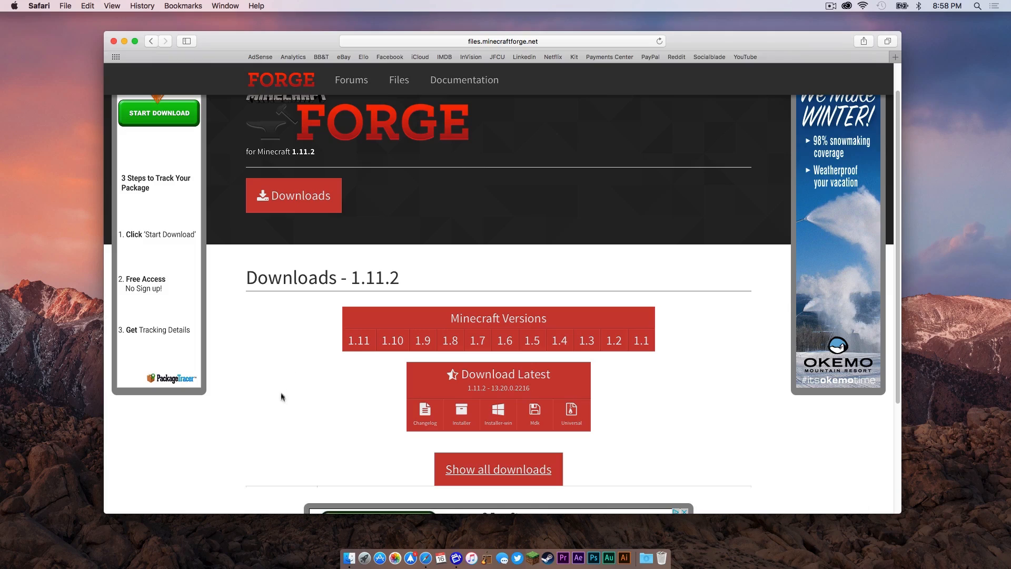
{"action": "mouse_move", "coordinate": [463, 414]}
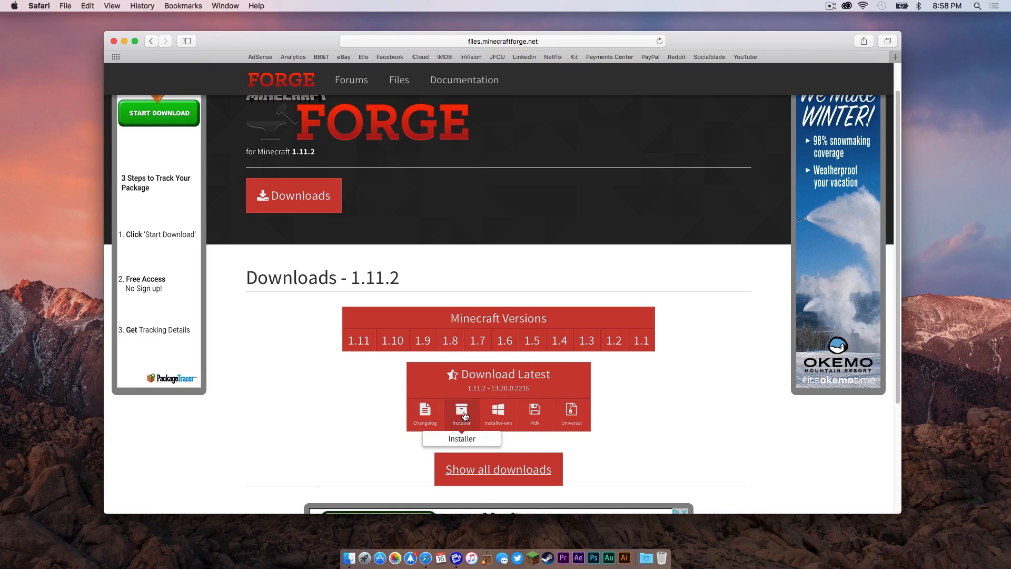
{"action": "left_click", "coordinate": [462, 414]}
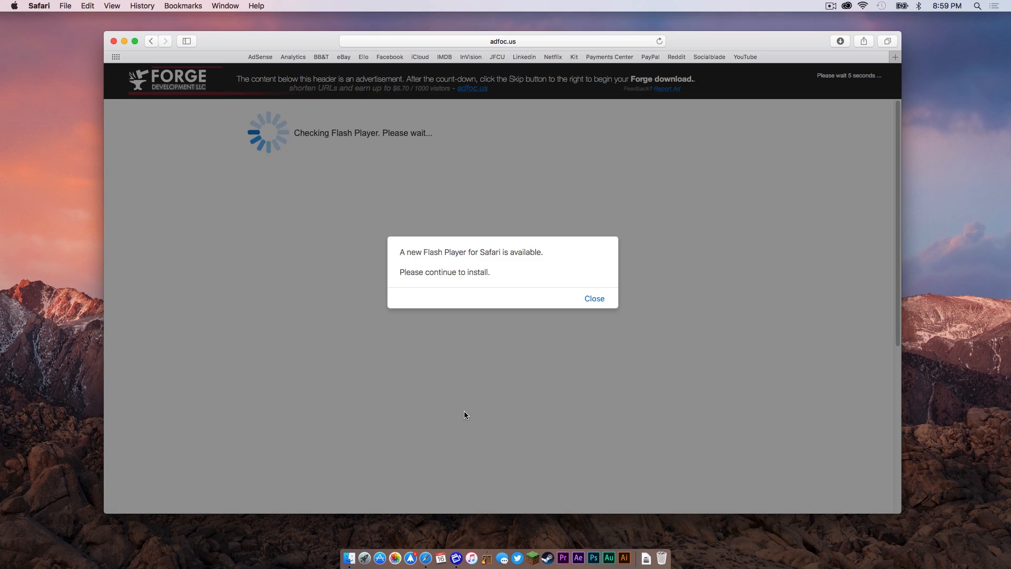
{"action": "mouse_move", "coordinate": [643, 545]}
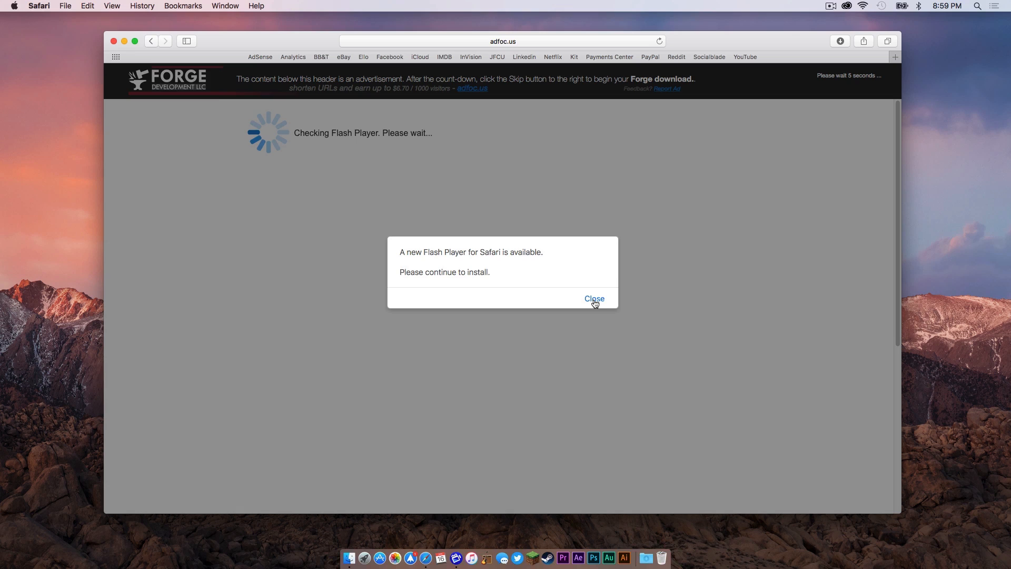
{"action": "left_click", "coordinate": [595, 298]}
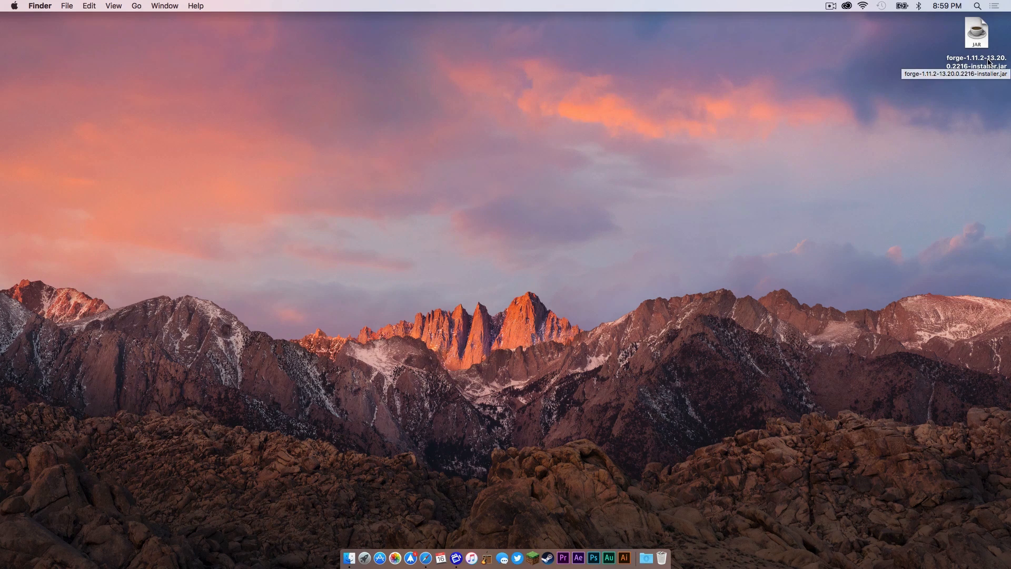
{"action": "mouse_move", "coordinate": [854, 181]}
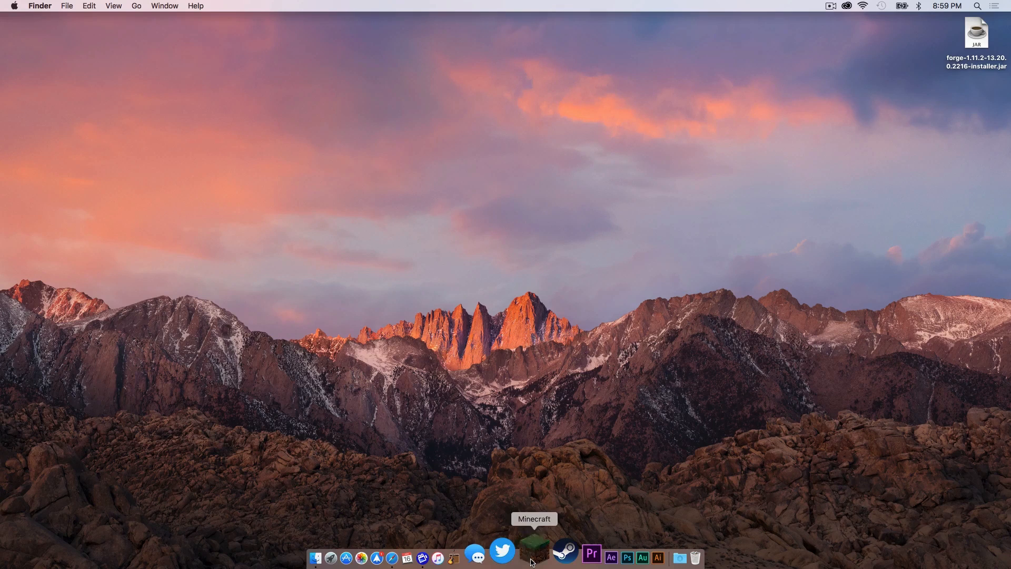
Step: Create and save a new launcher profile named 1.11.2
{"action": "left_click", "coordinate": [532, 550]}
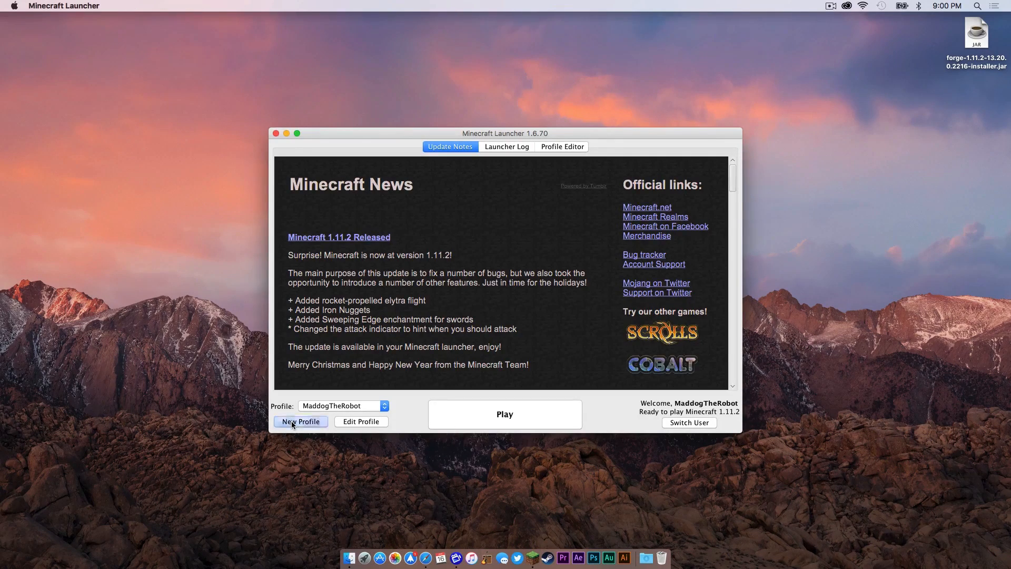
{"action": "left_click", "coordinate": [301, 421]}
{"action": "type", "text": "1.11.2"}
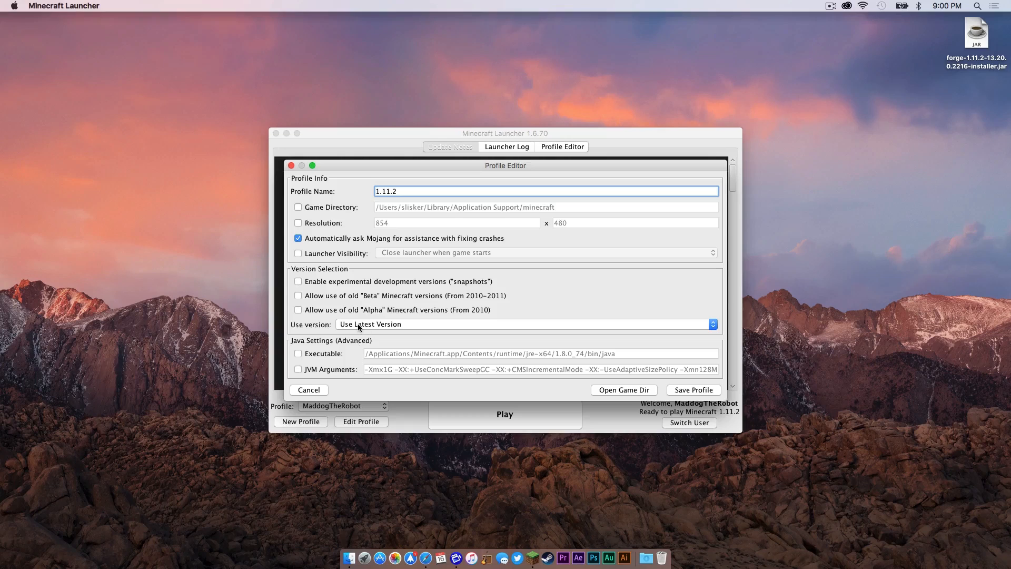
{"action": "left_click", "coordinate": [522, 324]}
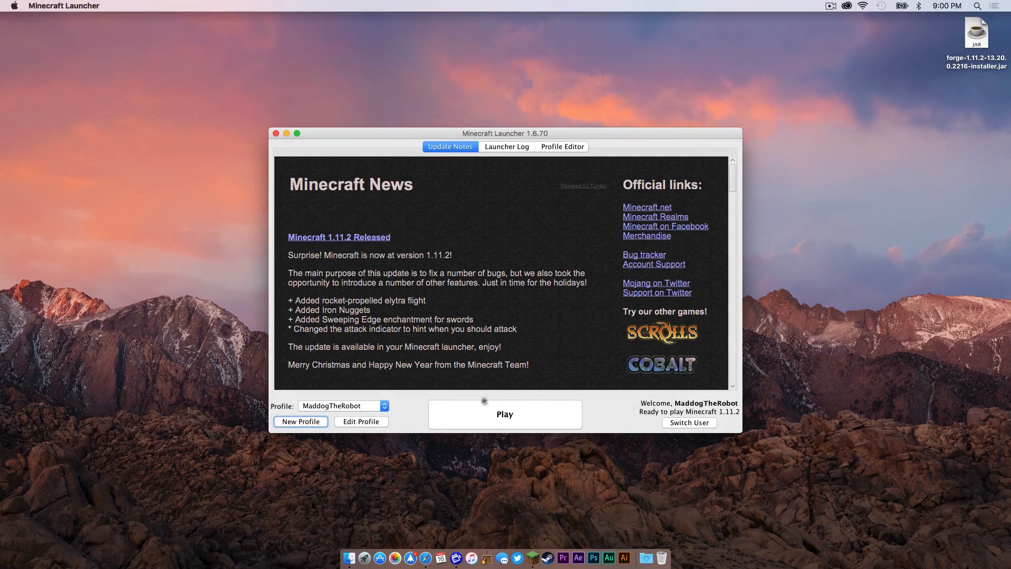
Step: Launch the 1.11.2 profile to the title screen, then quit the game
{"action": "left_click", "coordinate": [505, 415]}
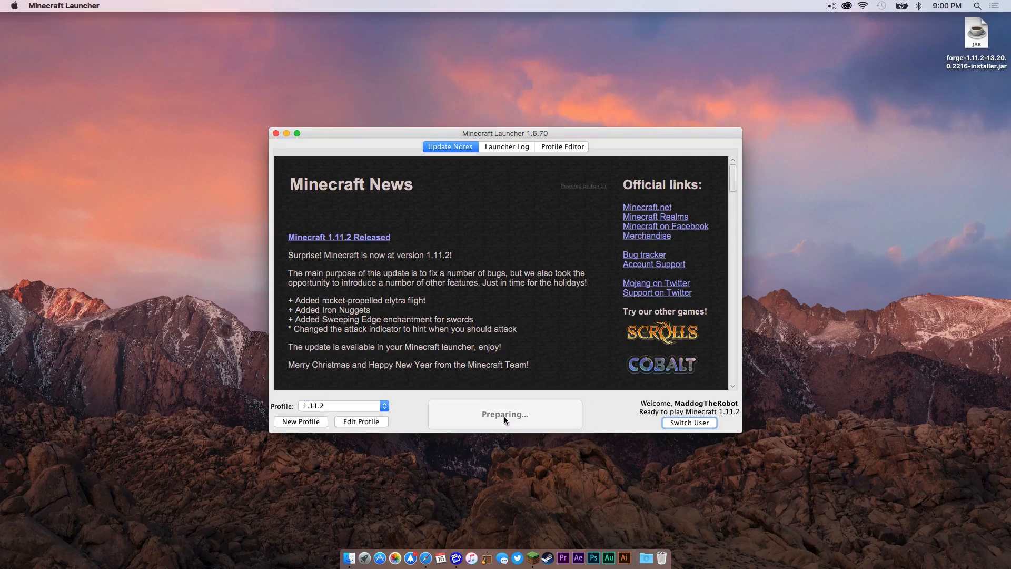
{"action": "left_click", "coordinate": [506, 414]}
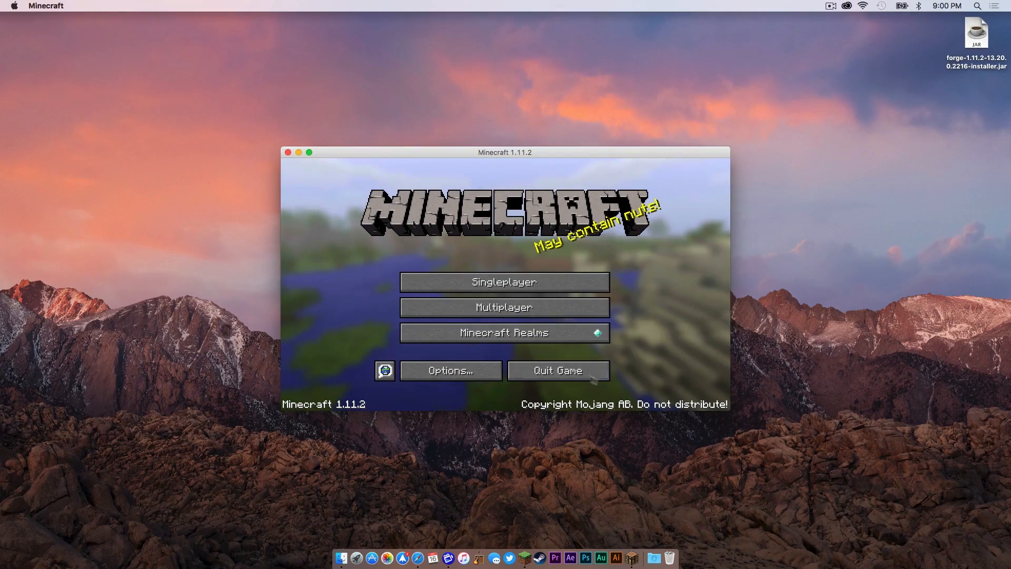
{"action": "left_click", "coordinate": [558, 371]}
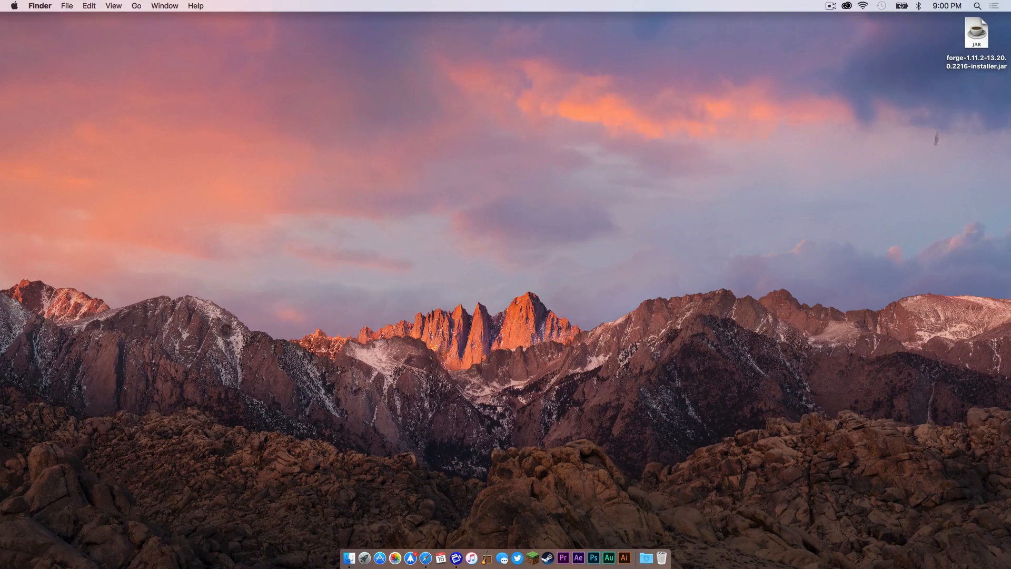
Step: Open the downloaded Forge 1.11.2 installer jar and confirm opening it
{"action": "left_click", "coordinate": [976, 32]}
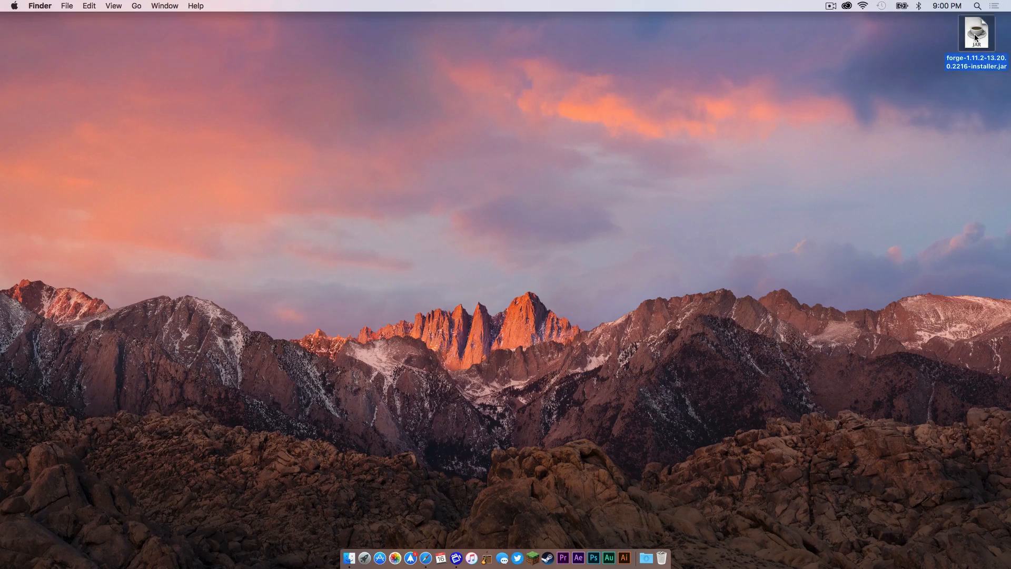
{"action": "double_click", "coordinate": [977, 32]}
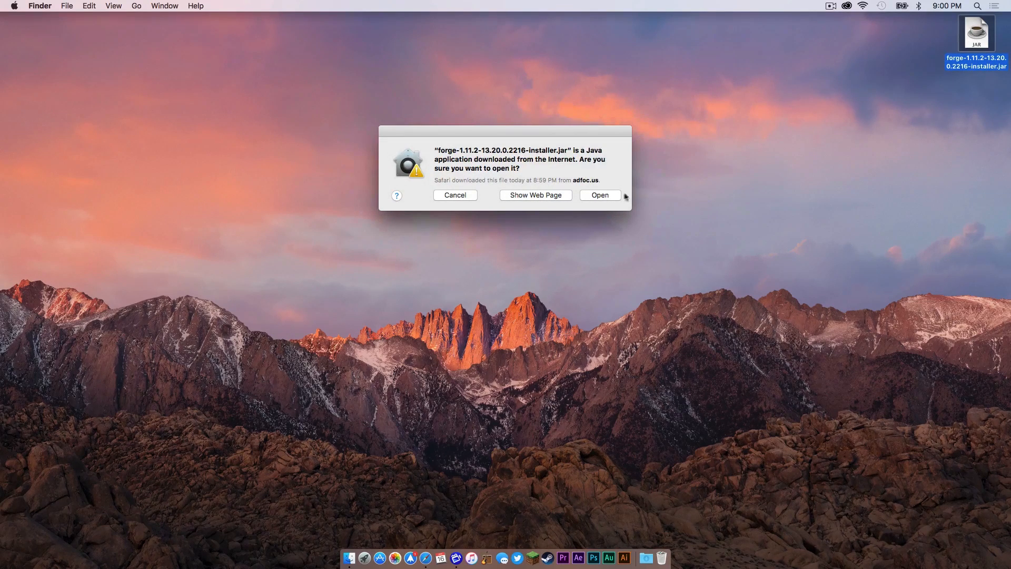
{"action": "left_click", "coordinate": [600, 194]}
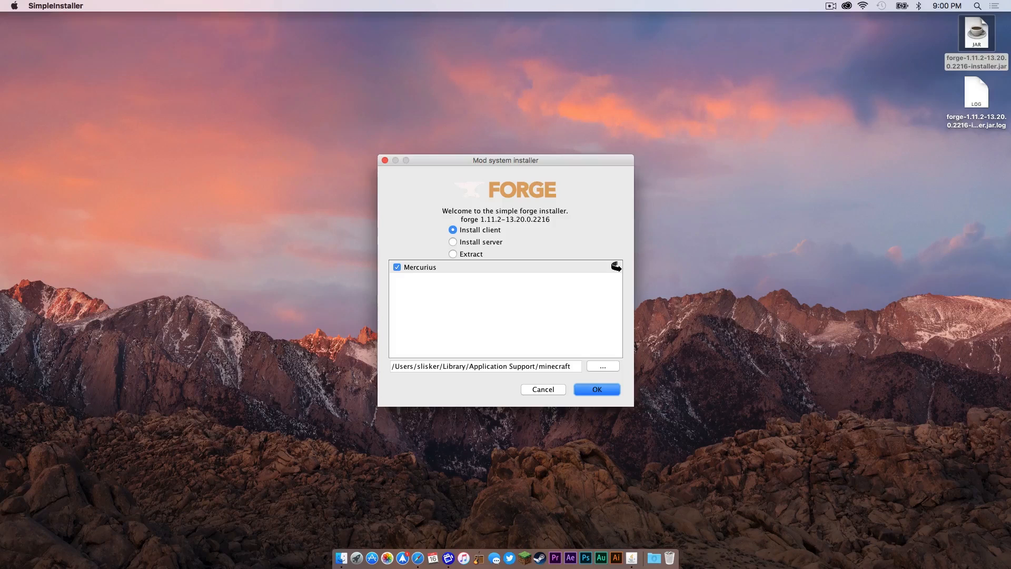
{"action": "mouse_move", "coordinate": [422, 270]}
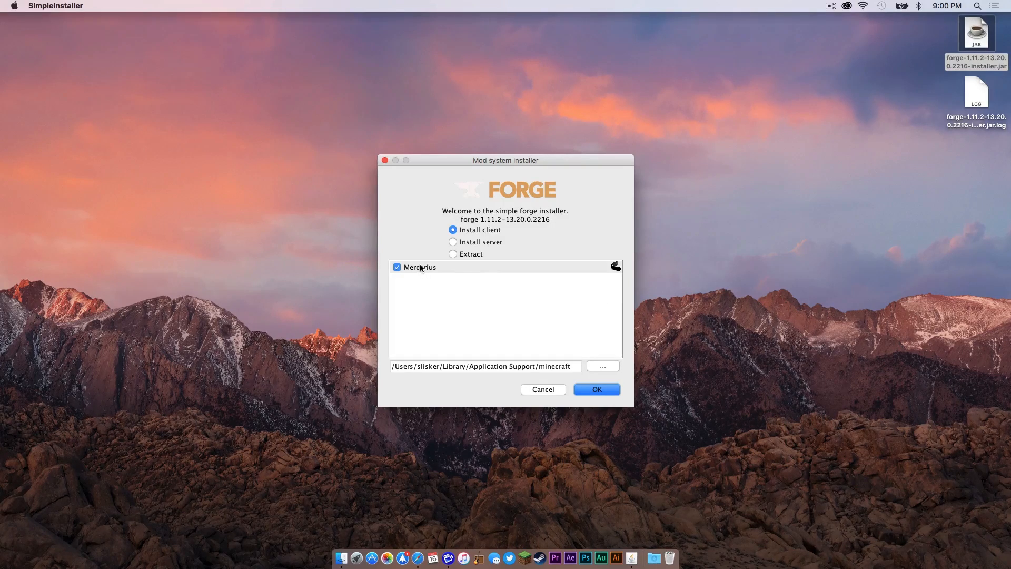
{"action": "mouse_move", "coordinate": [423, 268]}
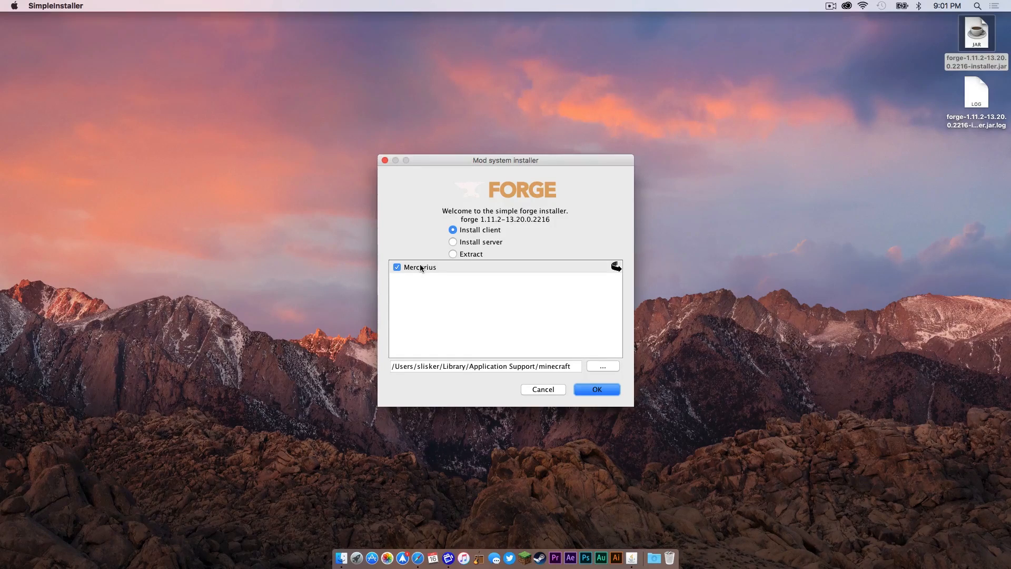
Step: Install the Forge client and dismiss the success notice
{"action": "left_click", "coordinate": [396, 267]}
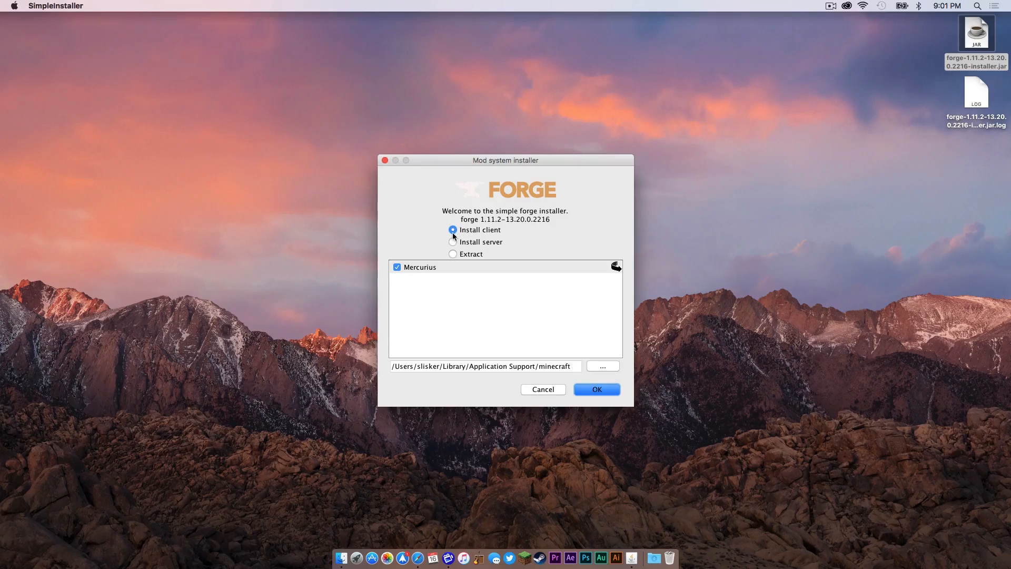
{"action": "mouse_move", "coordinate": [467, 233]}
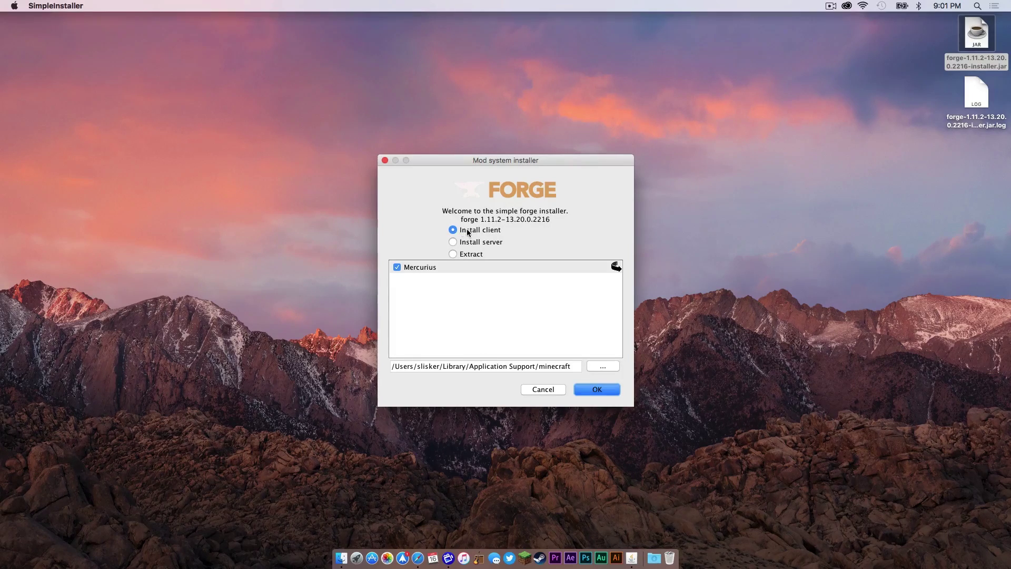
{"action": "left_click", "coordinate": [596, 390]}
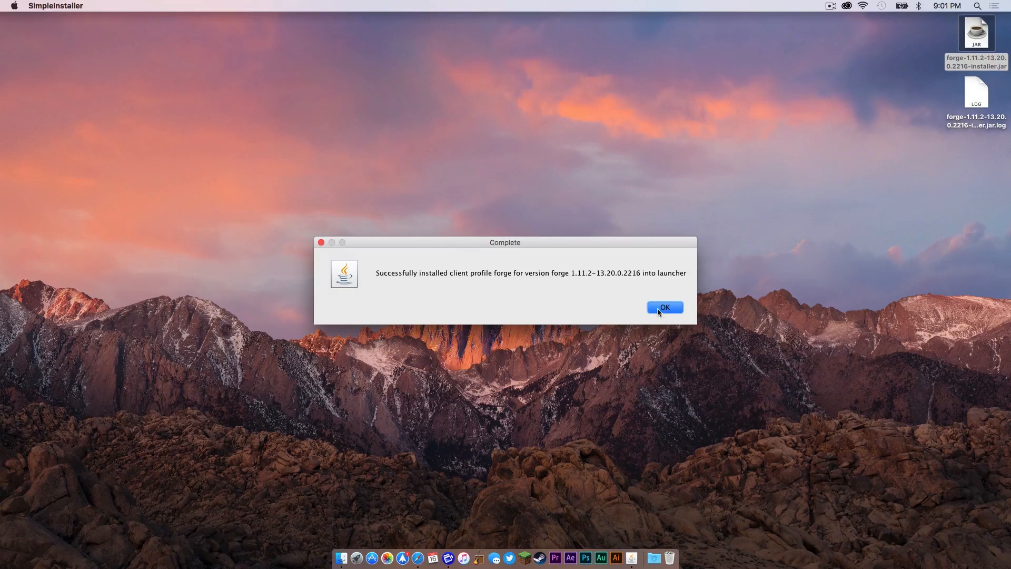
{"action": "left_click", "coordinate": [665, 307]}
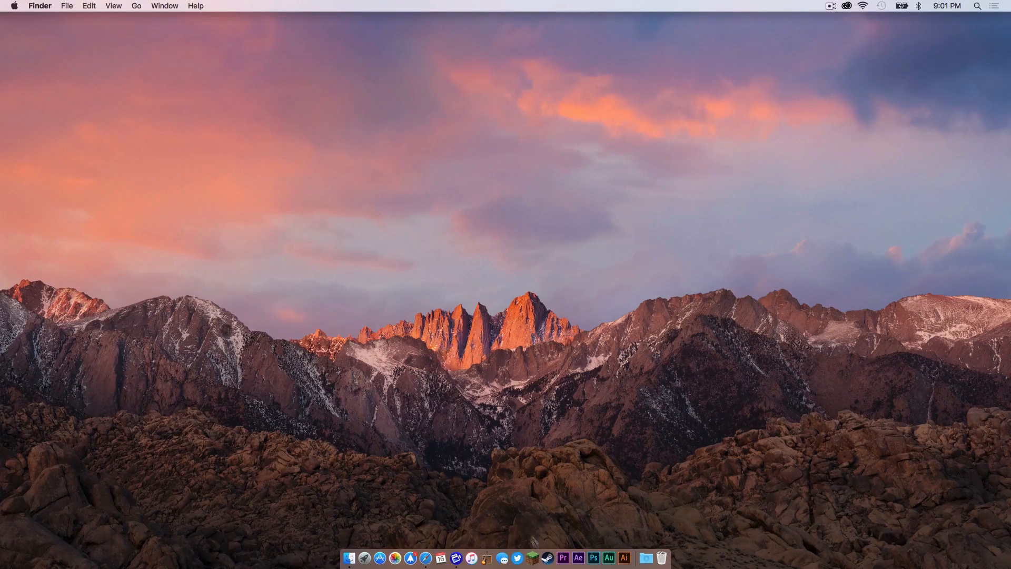
Step: Select the 'forge' profile in Minecraft Launcher and press Play
{"action": "left_click", "coordinate": [534, 557]}
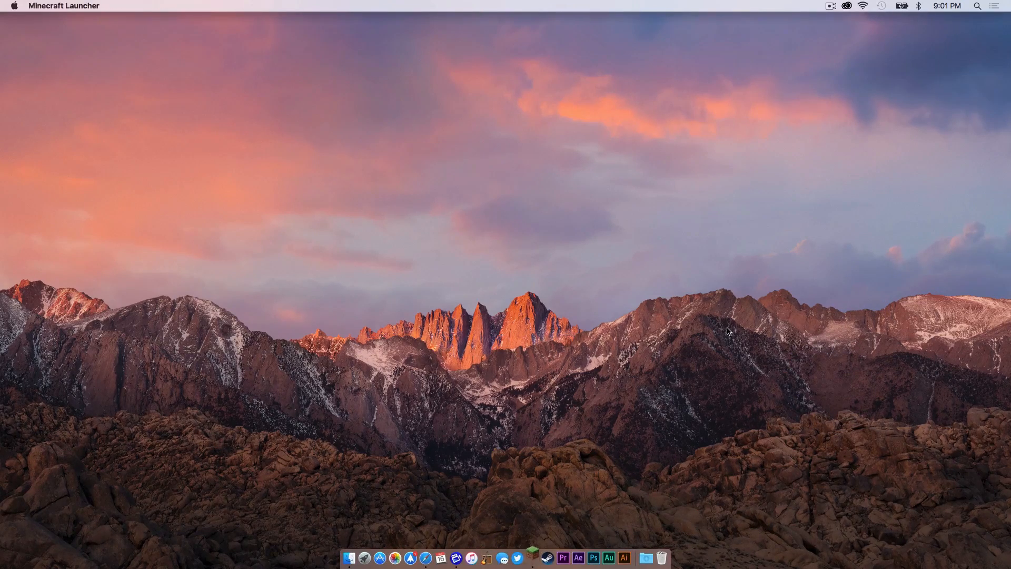
{"action": "left_click", "coordinate": [518, 558]}
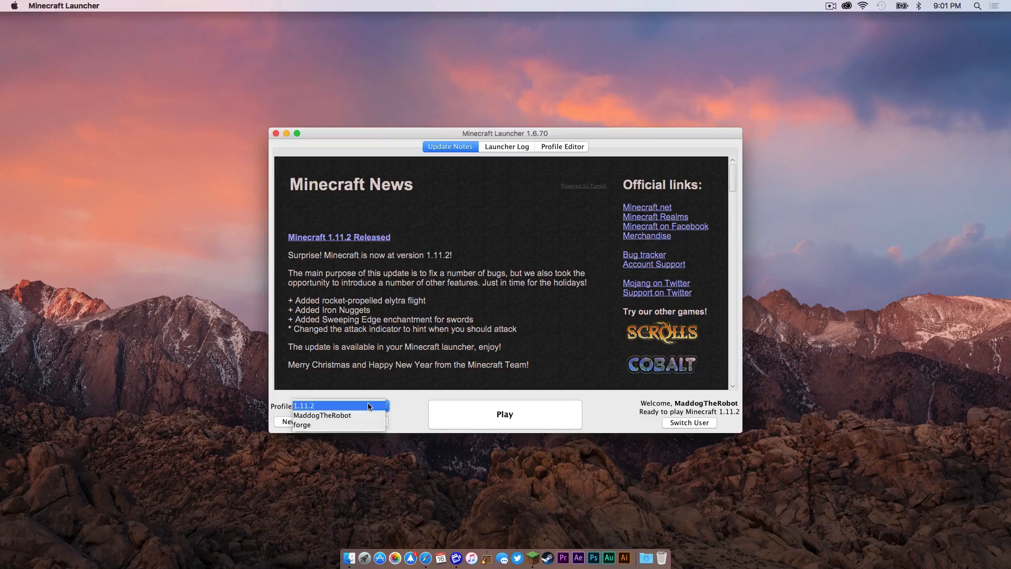
{"action": "mouse_move", "coordinate": [311, 425]}
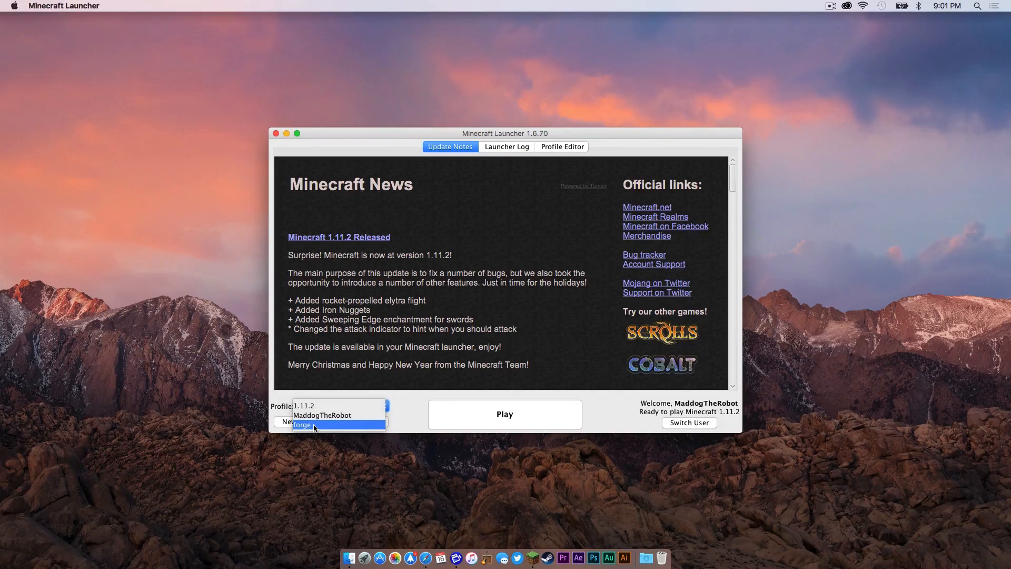
{"action": "left_click", "coordinate": [310, 424]}
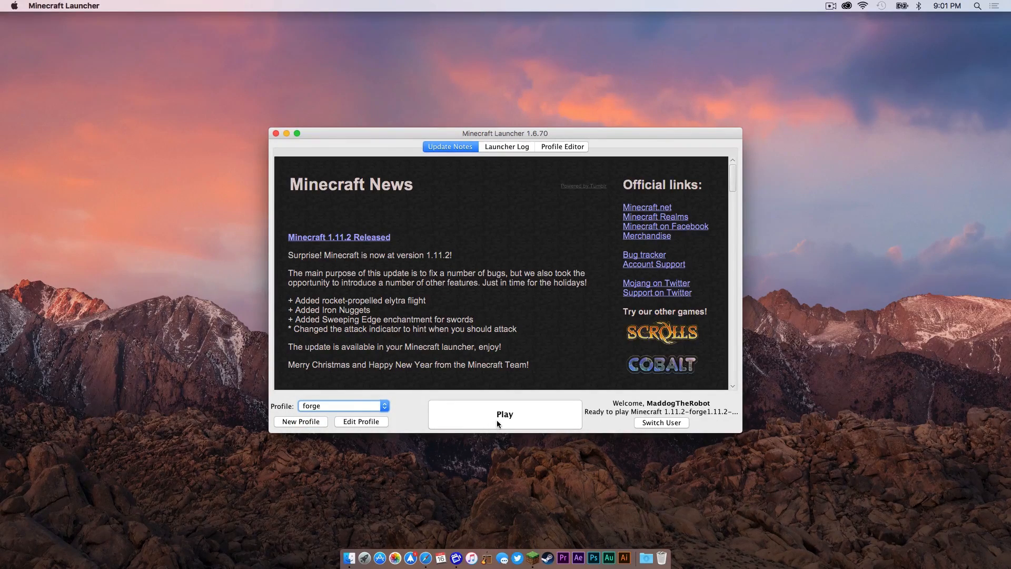
{"action": "left_click", "coordinate": [505, 414]}
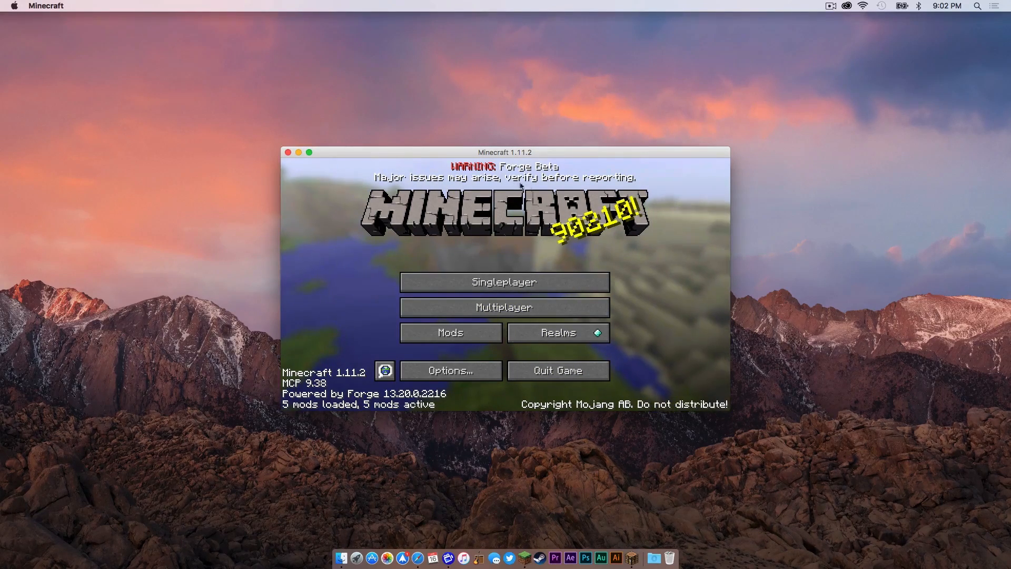
{"action": "mouse_move", "coordinate": [798, 238]}
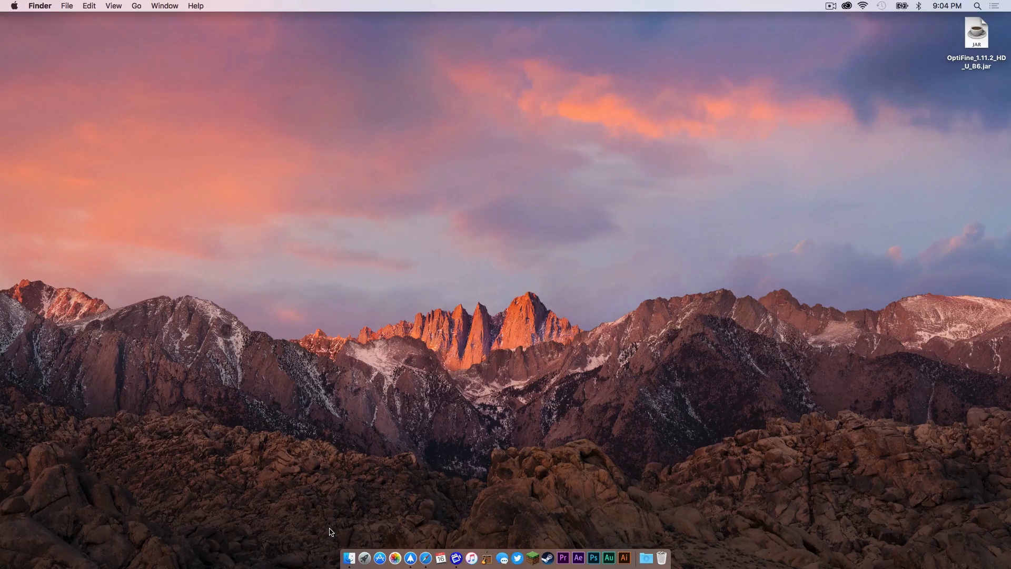
Step: Navigate Finder to Library > Application Support > minecraft > mods
{"action": "left_click", "coordinate": [353, 557]}
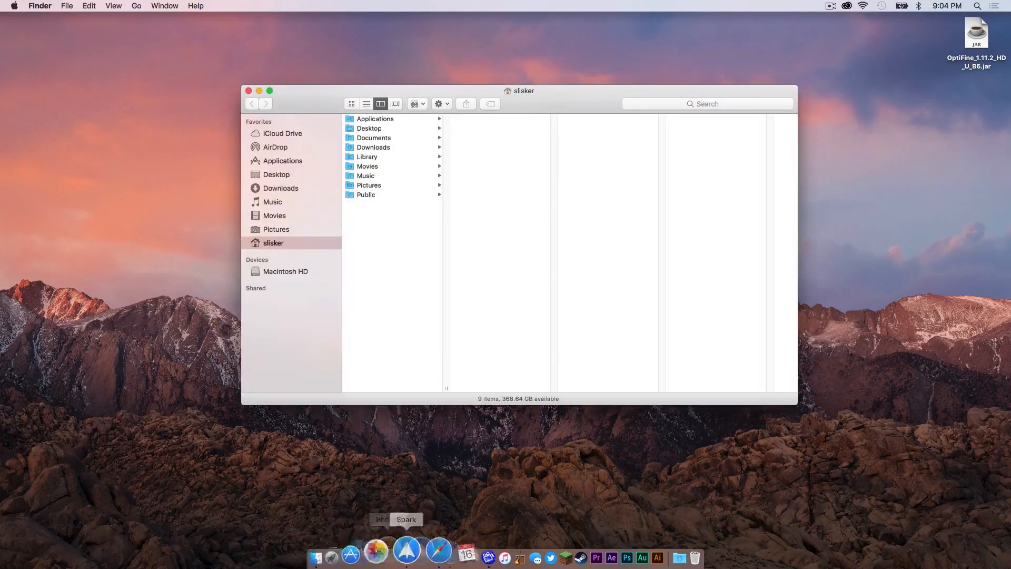
{"action": "left_click", "coordinate": [367, 156]}
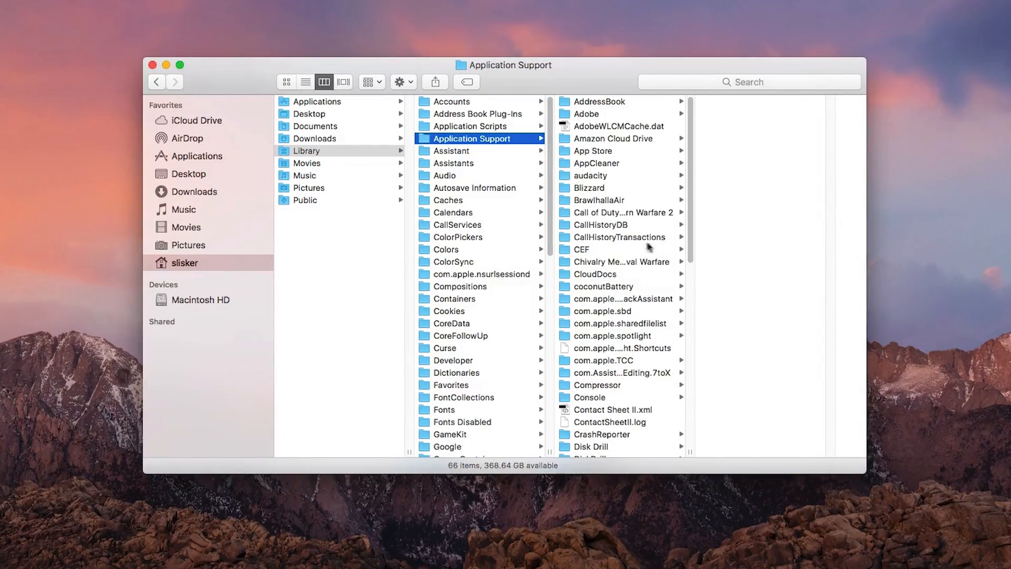
{"action": "scroll", "scroll_direction": "down", "scroll_amount": 3}
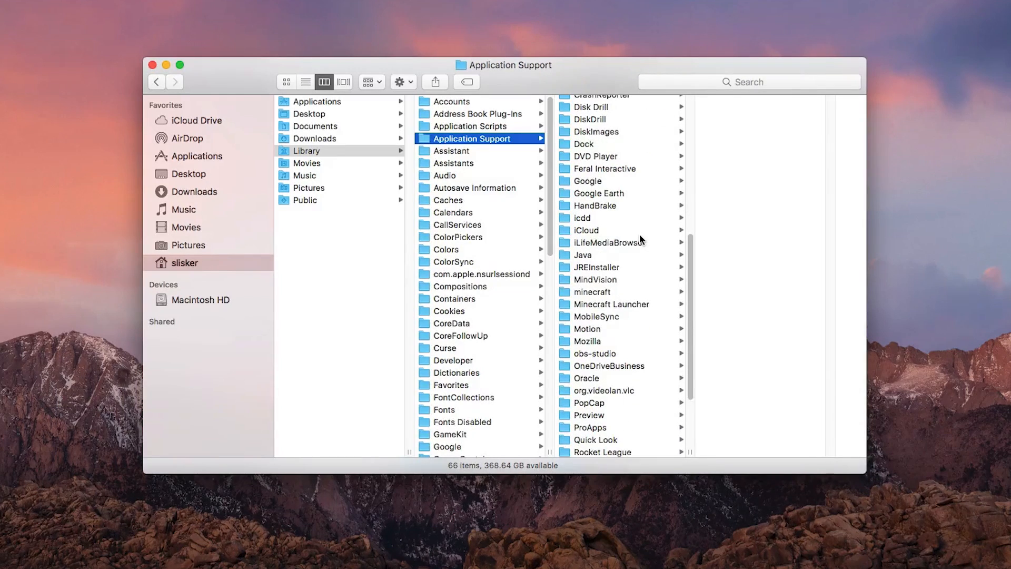
{"action": "left_click", "coordinate": [592, 292]}
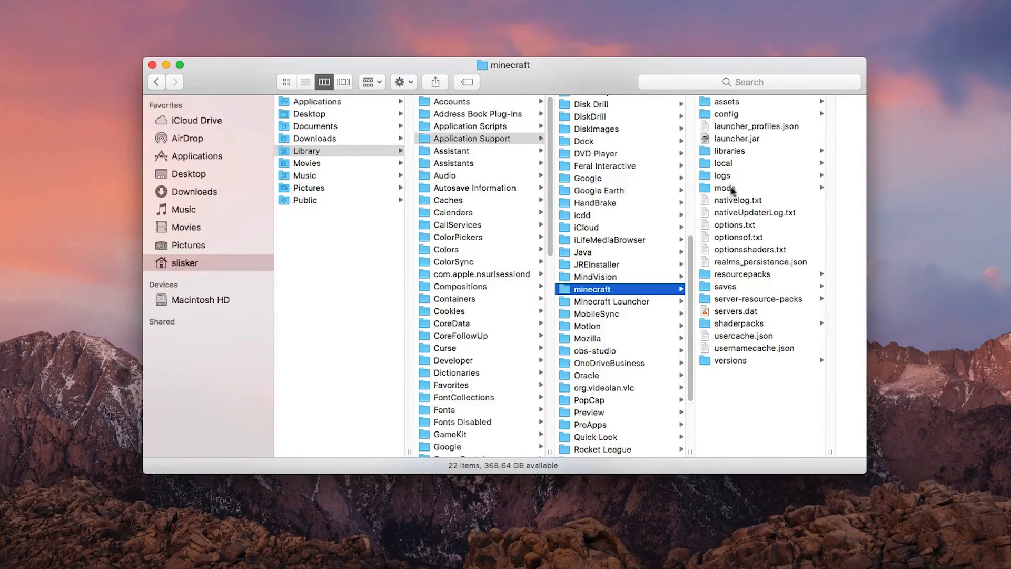
{"action": "mouse_move", "coordinate": [738, 192]}
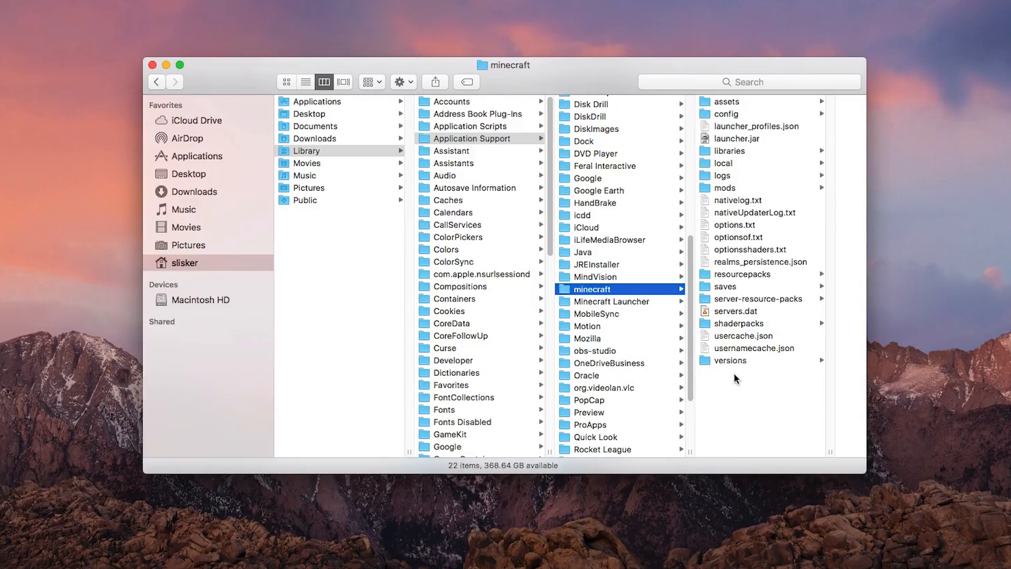
{"action": "left_click_drag", "start_coordinate": [503, 65], "coordinate": [436, 60]}
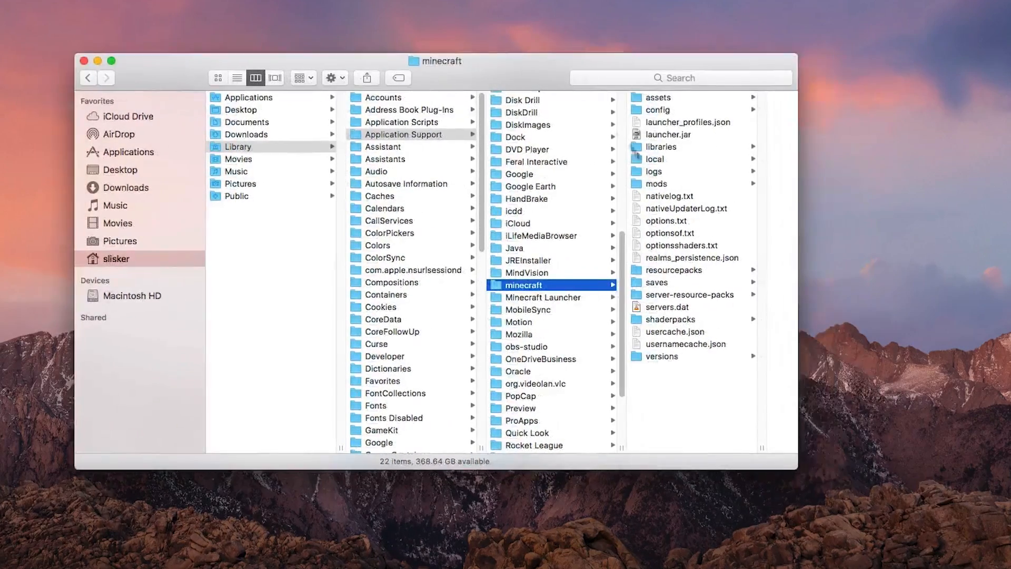
{"action": "left_click", "coordinate": [657, 183]}
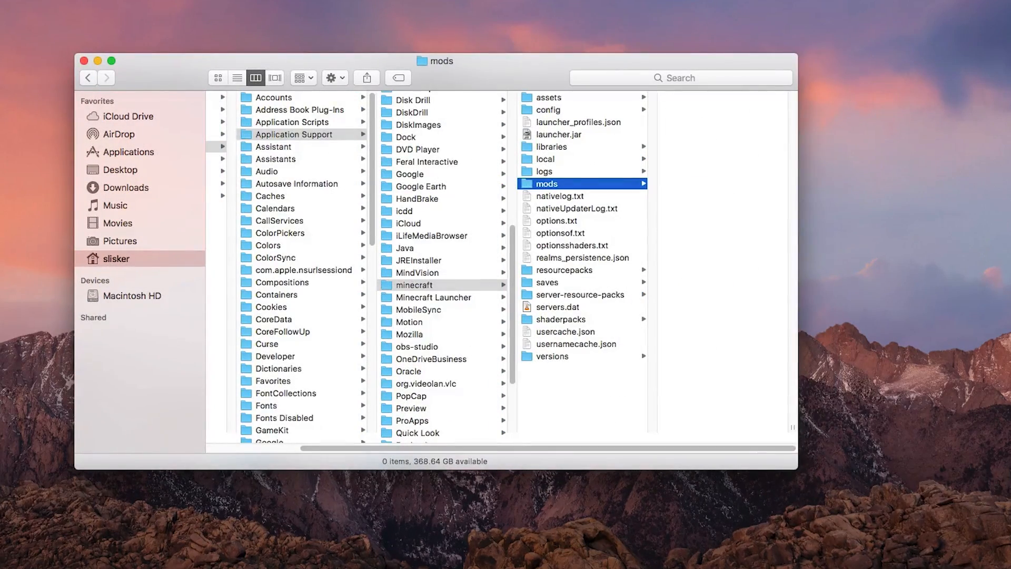